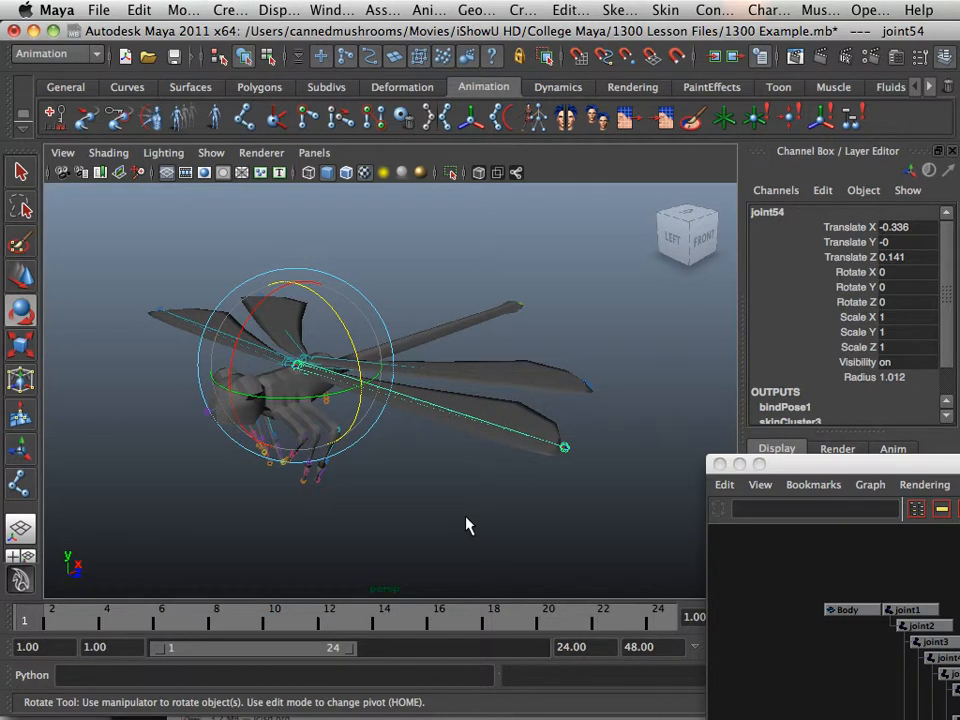
mouse_move(504, 388)
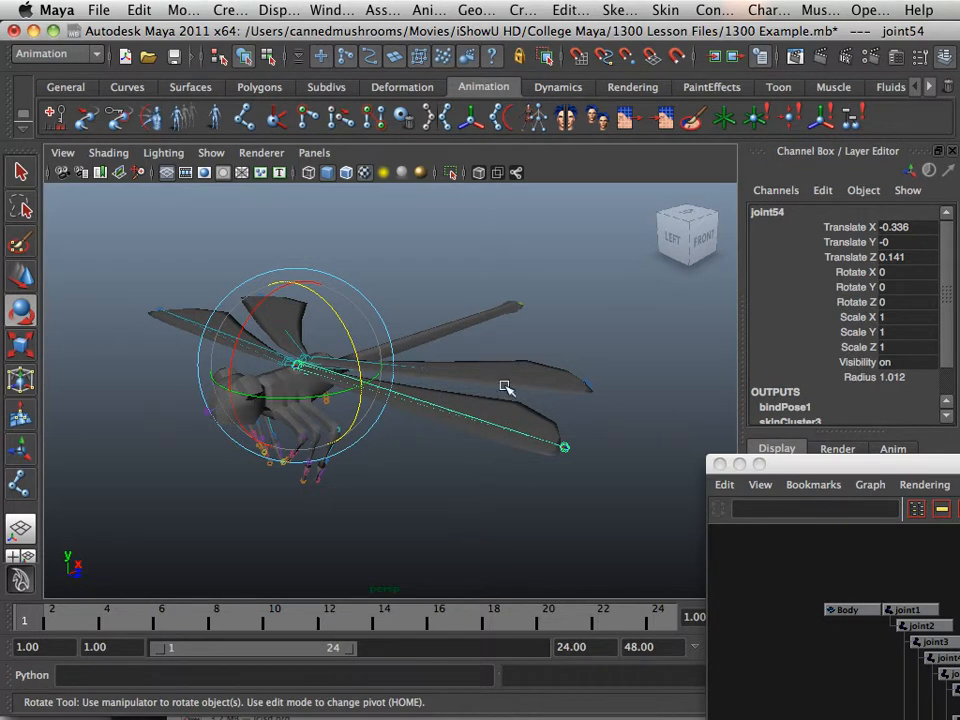
Step: Select the Wing_L_B mesh and dolly in toward the left wings and their joints
drag(504, 388, 584, 396)
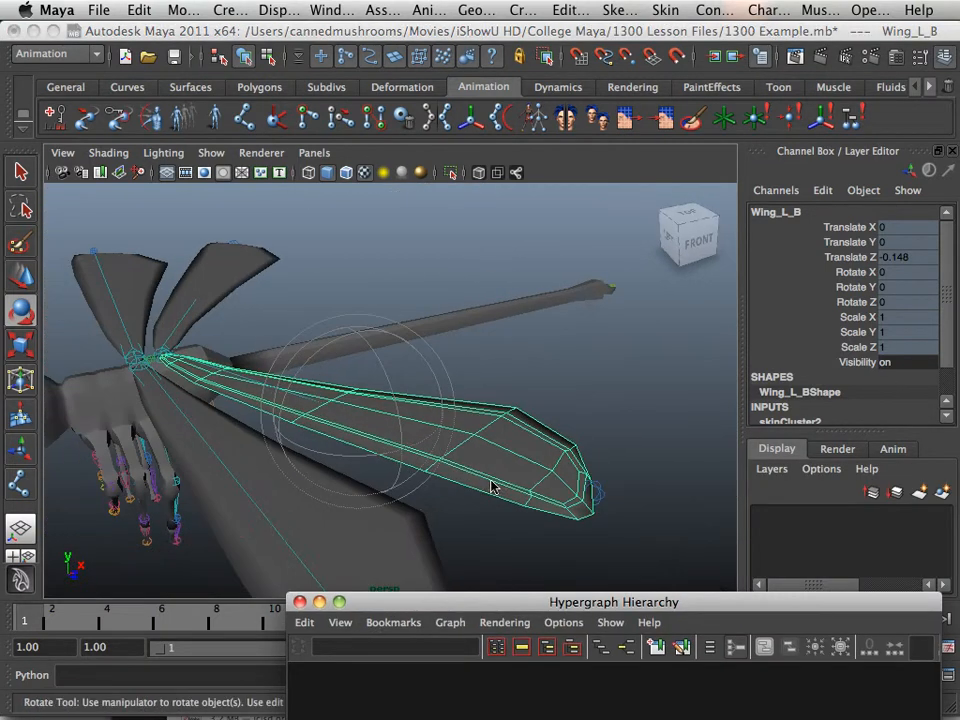
mouse_move(500, 344)
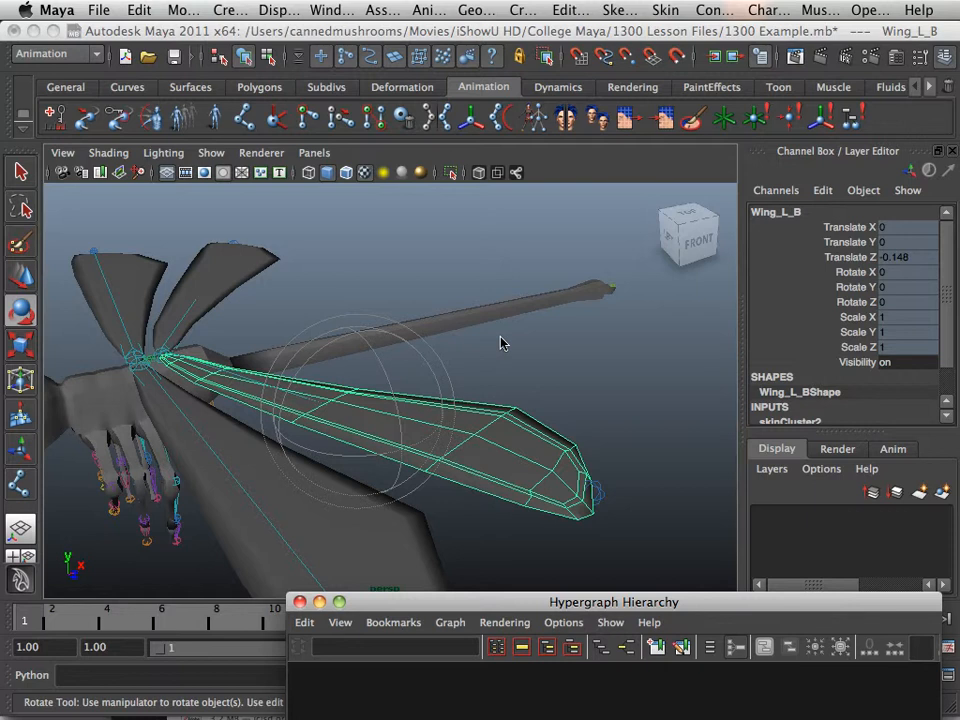
mouse_move(504, 348)
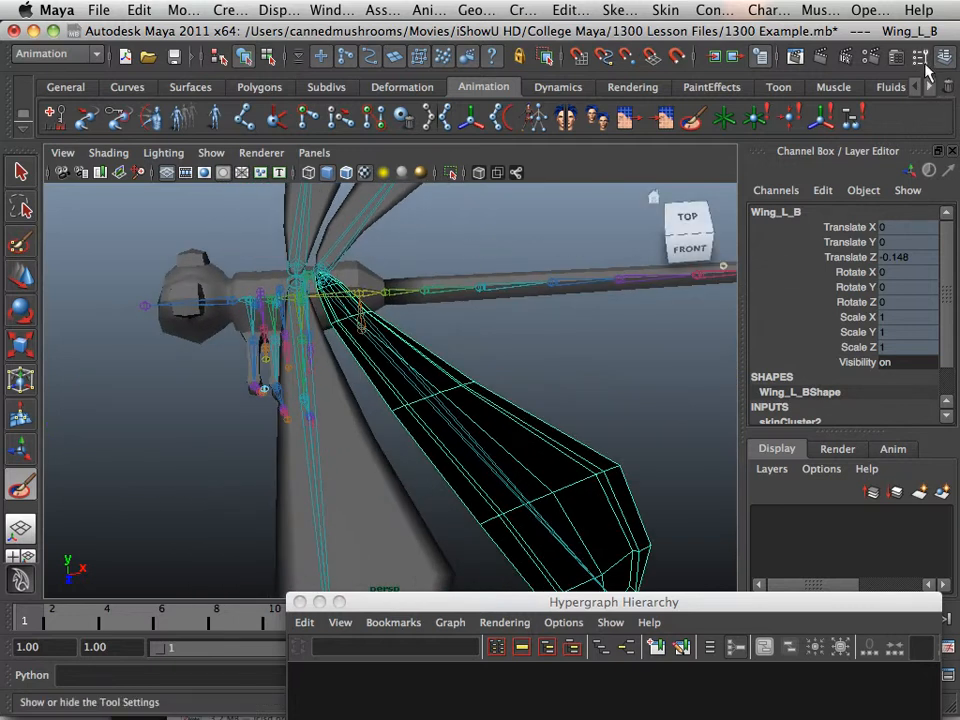
Step: Review the Paint Skin Weights influence list for Wing_L_B, then show the wings in wireframe
click(920, 56)
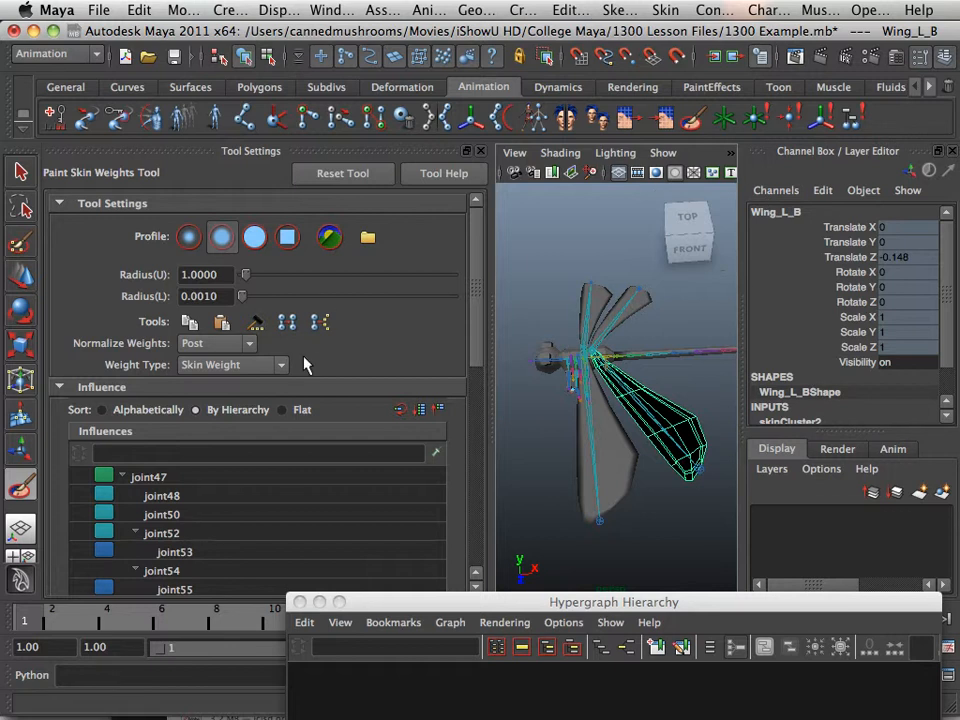
mouse_move(204, 524)
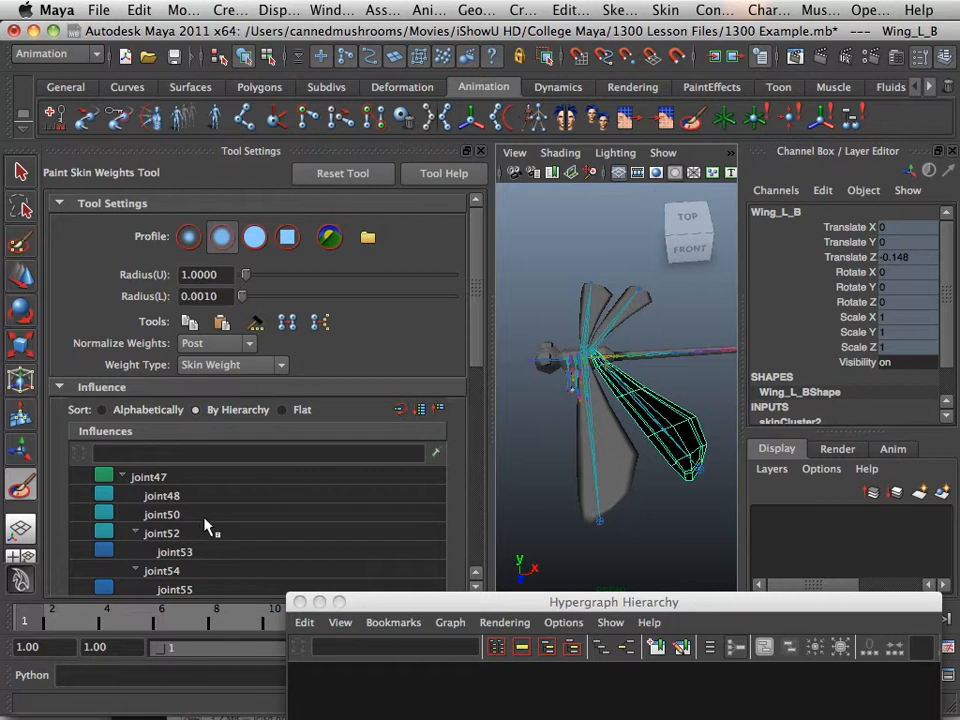
mouse_move(200, 536)
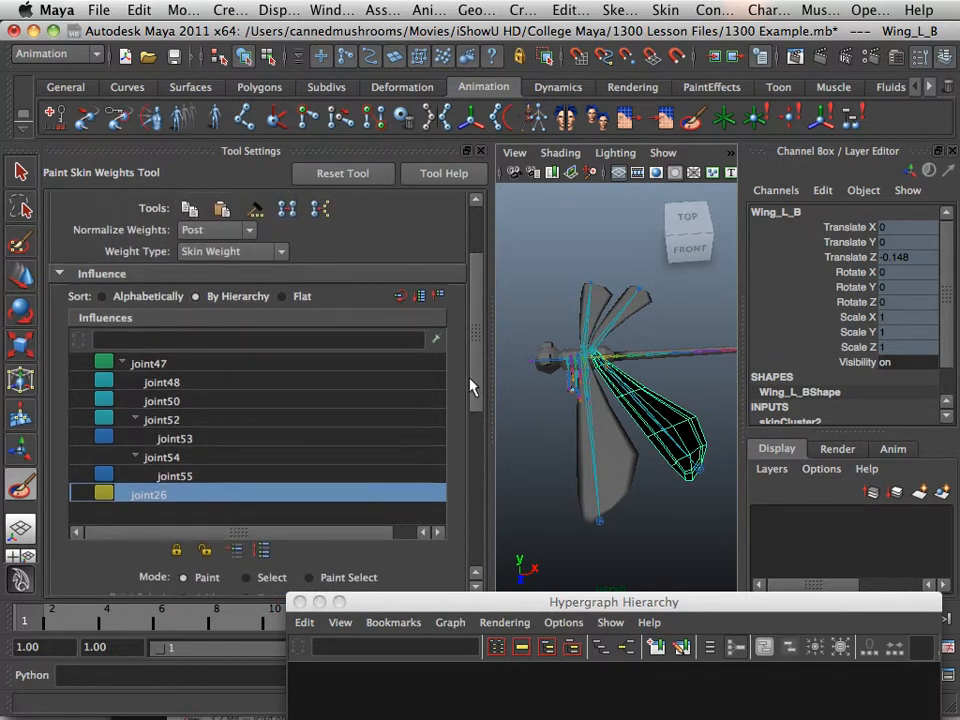
mouse_move(72, 324)
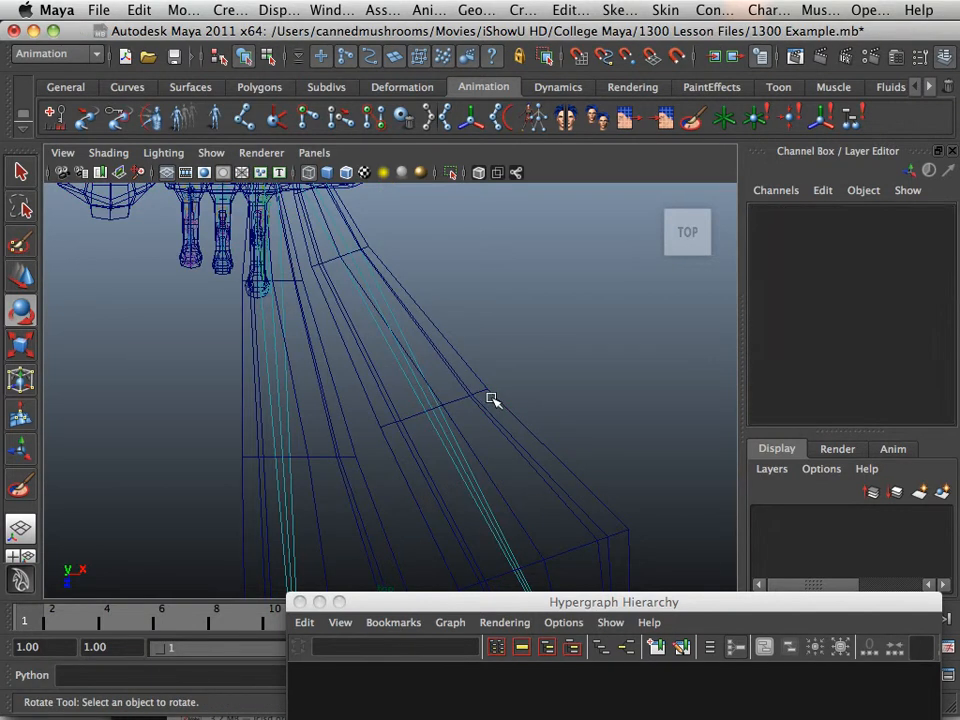
Step: Rename the lower left wing joint to Wing_L_B after its mesh
click(490, 398)
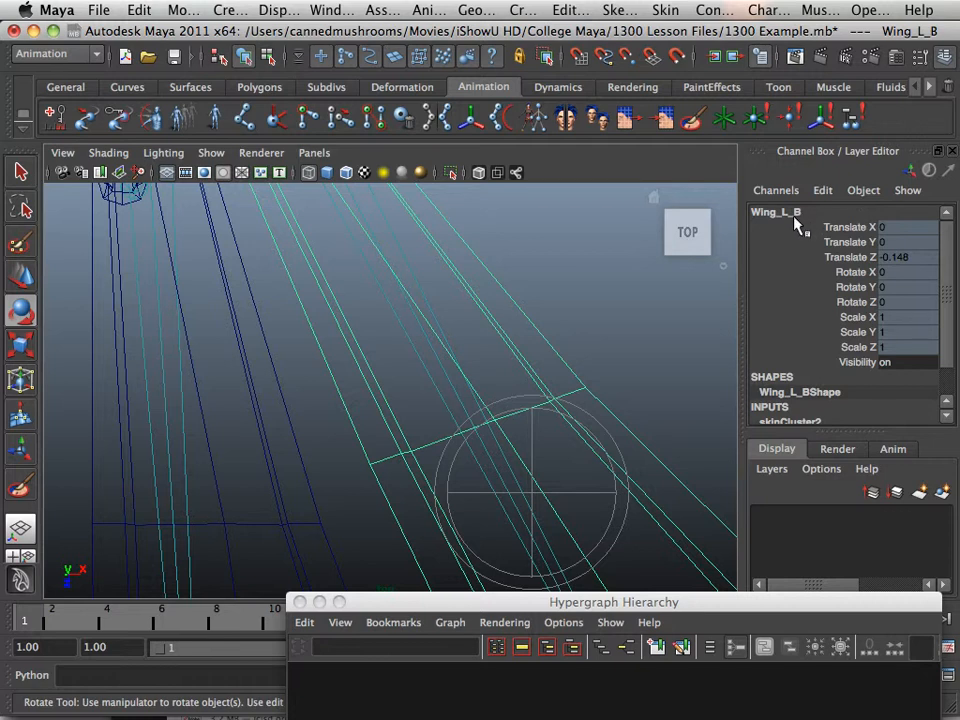
double_click(776, 212)
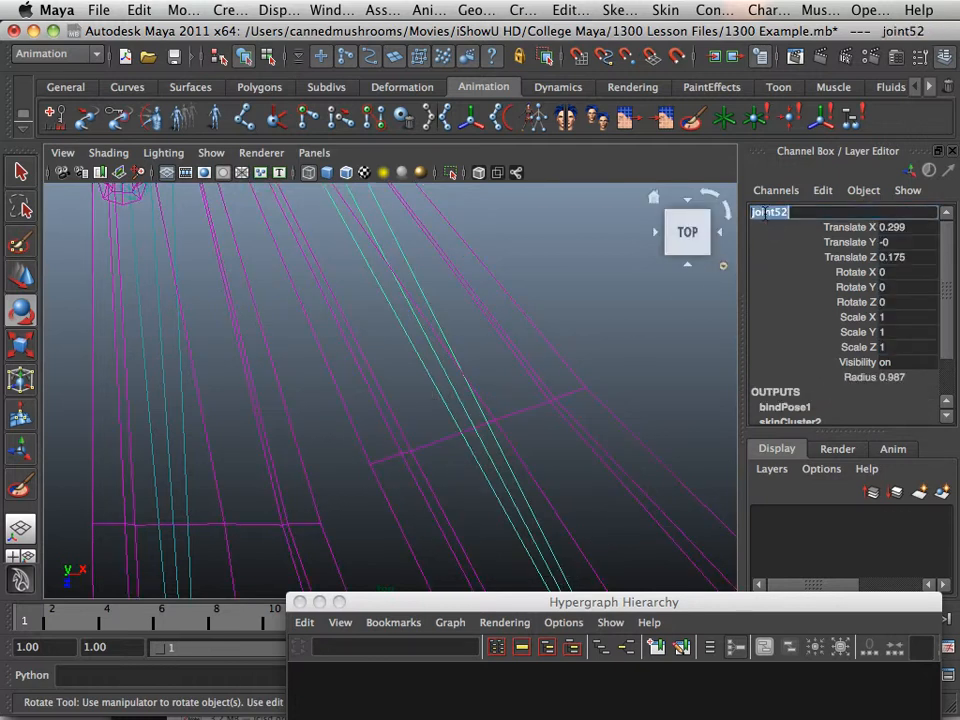
text(Wing_L_B)
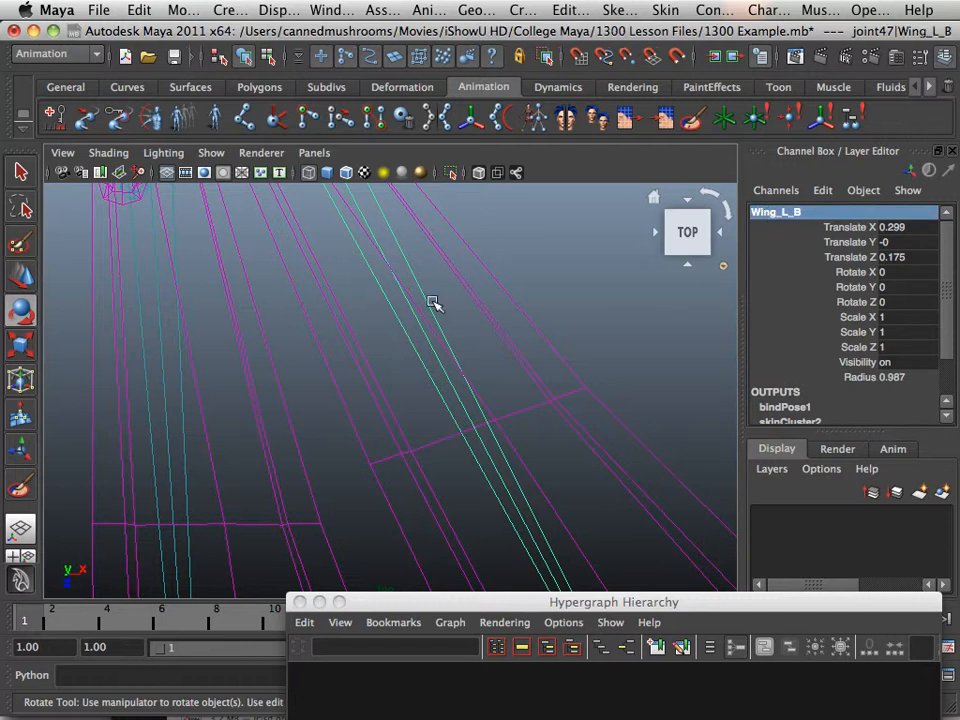
Step: Copy the Wing_L_T and Wing_R_B mesh names onto their matching wing joints
drag(436, 304, 538, 432)
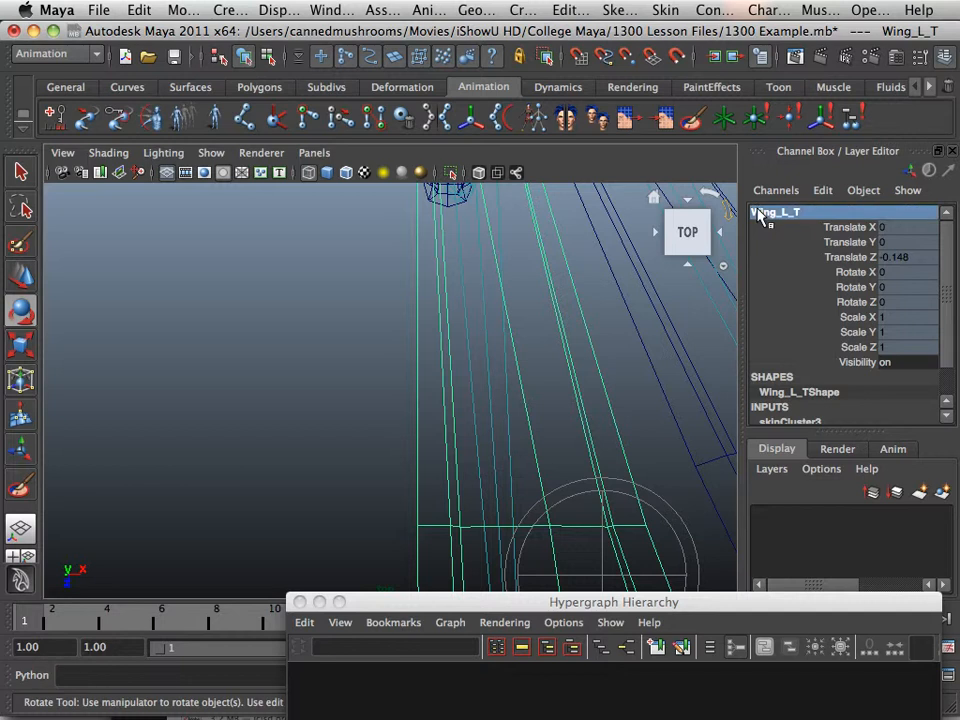
double_click(784, 212)
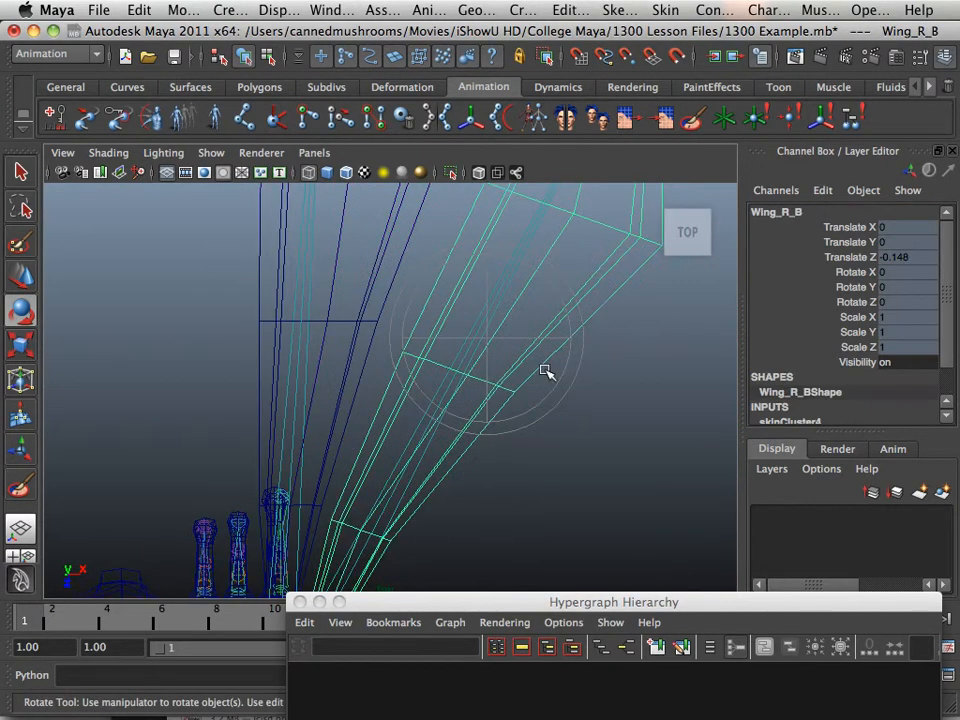
double_click(778, 212)
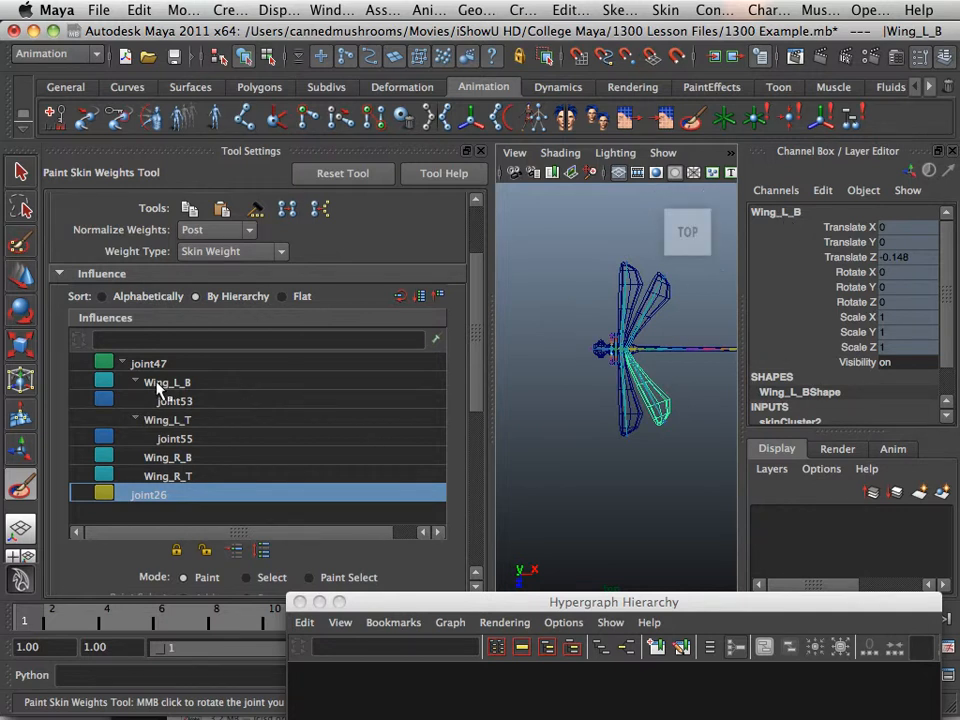
Step: Choose Wing_L_B in the Influences list and frame its white influence on the lower left wing
click(168, 382)
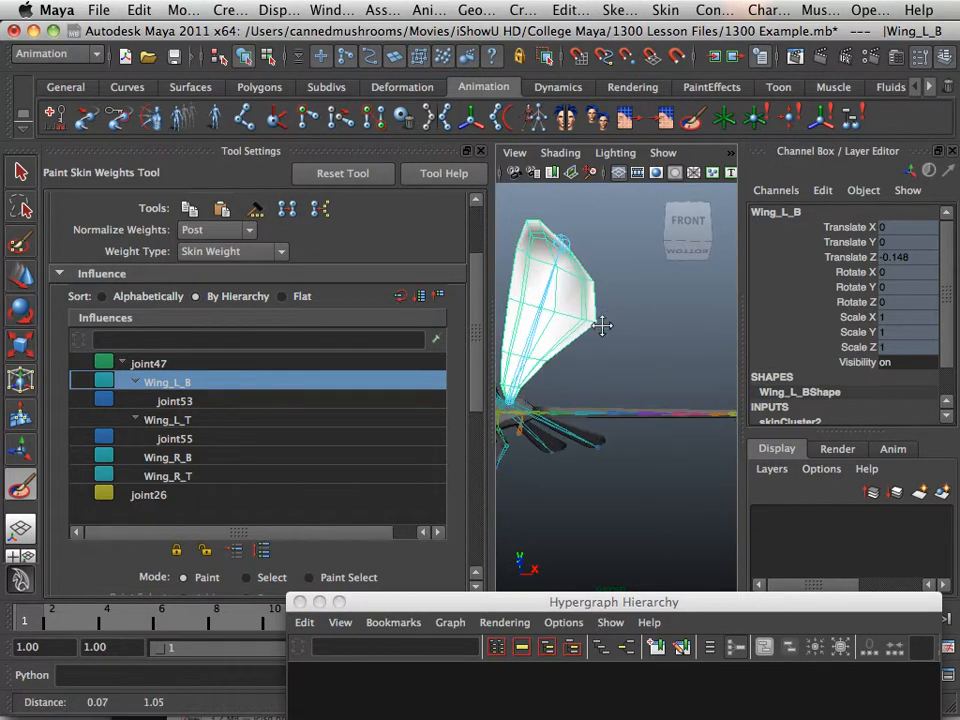
drag(600, 320, 620, 260)
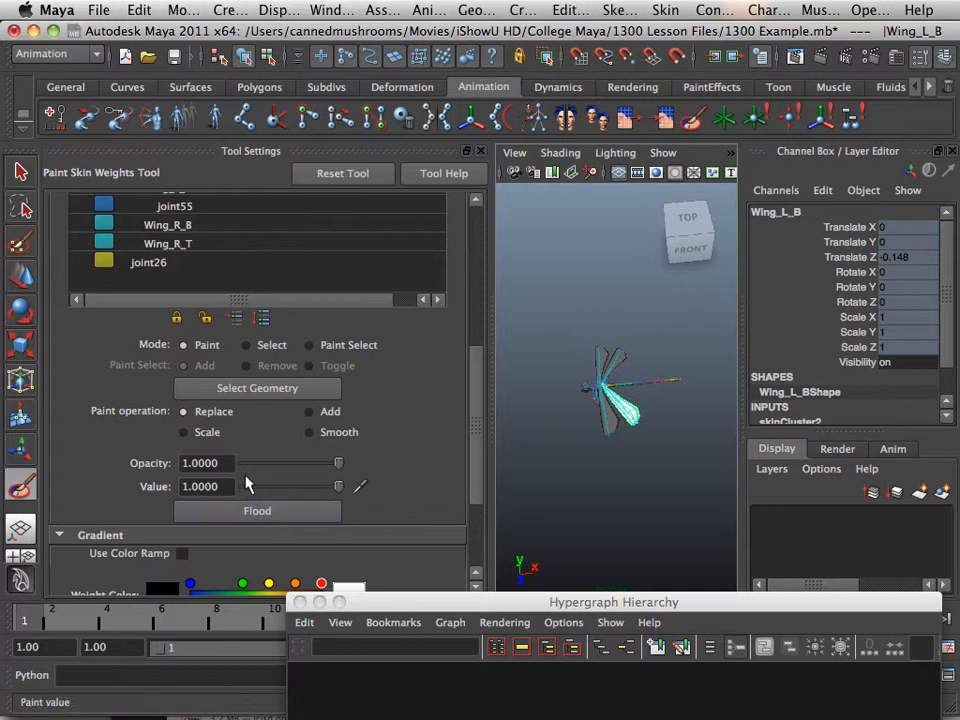
mouse_move(464, 338)
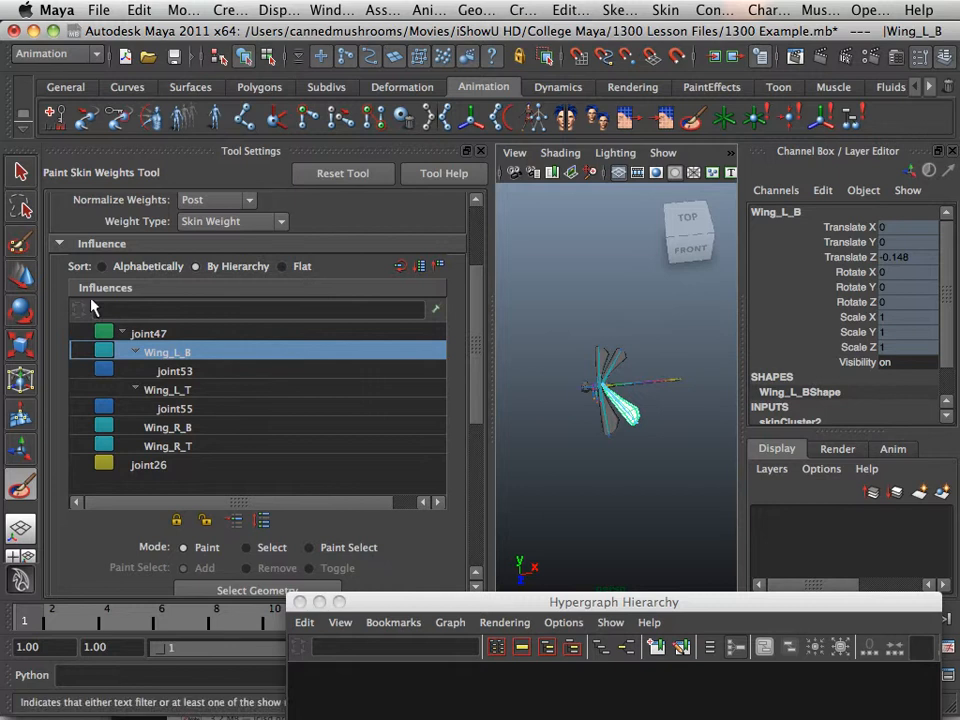
mouse_move(20, 280)
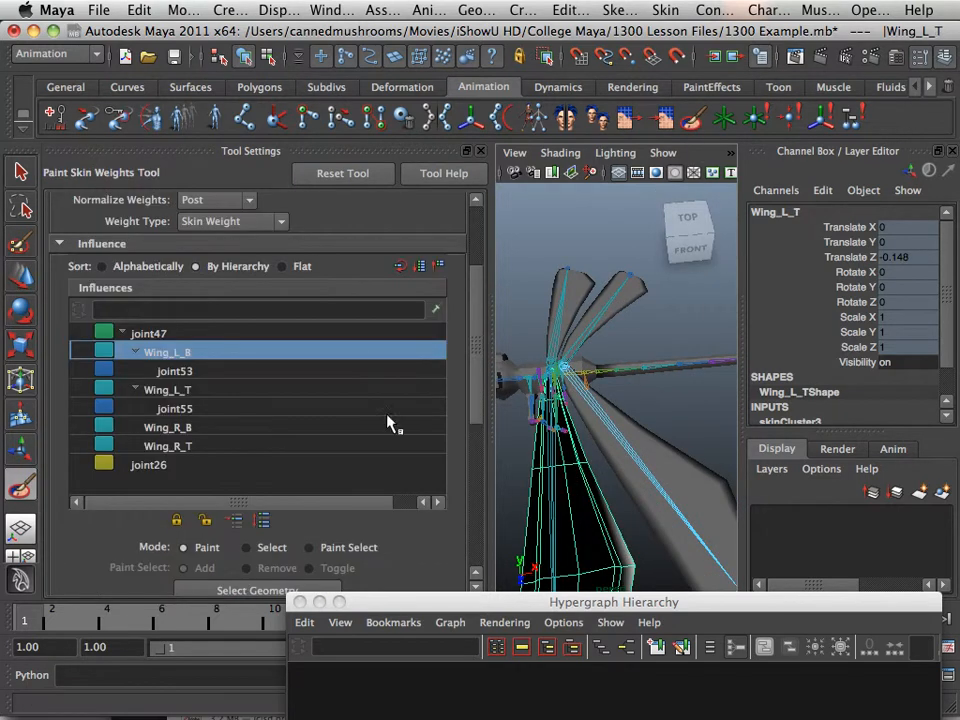
mouse_move(776, 244)
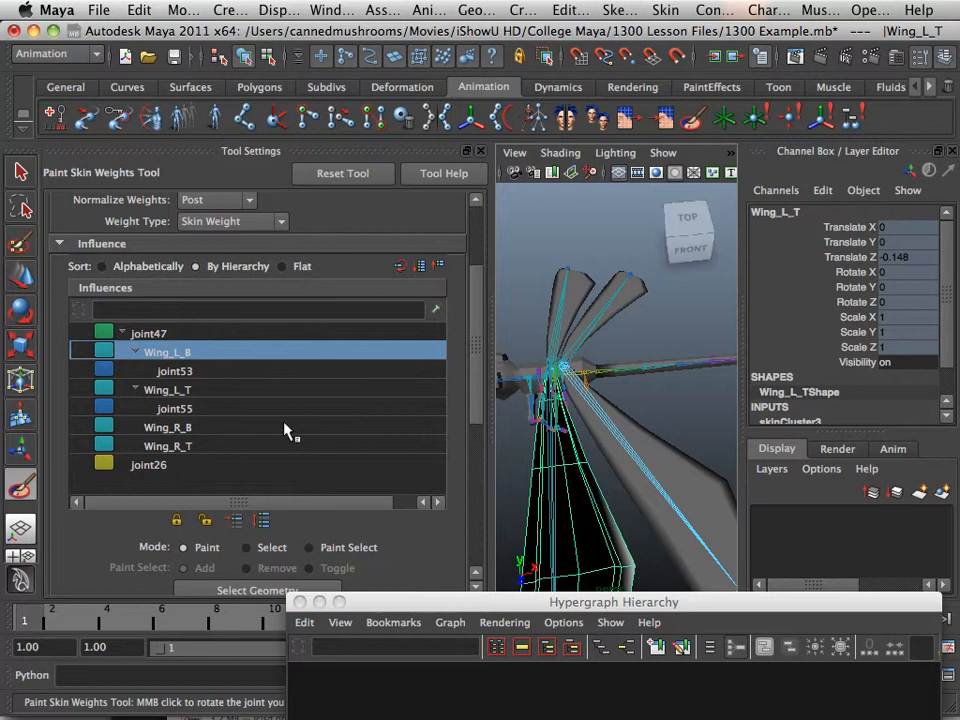
Step: Flood each wing mesh with weight 1.0 from its matching Wing_ joint, ending with Wing_R_T
click(168, 388)
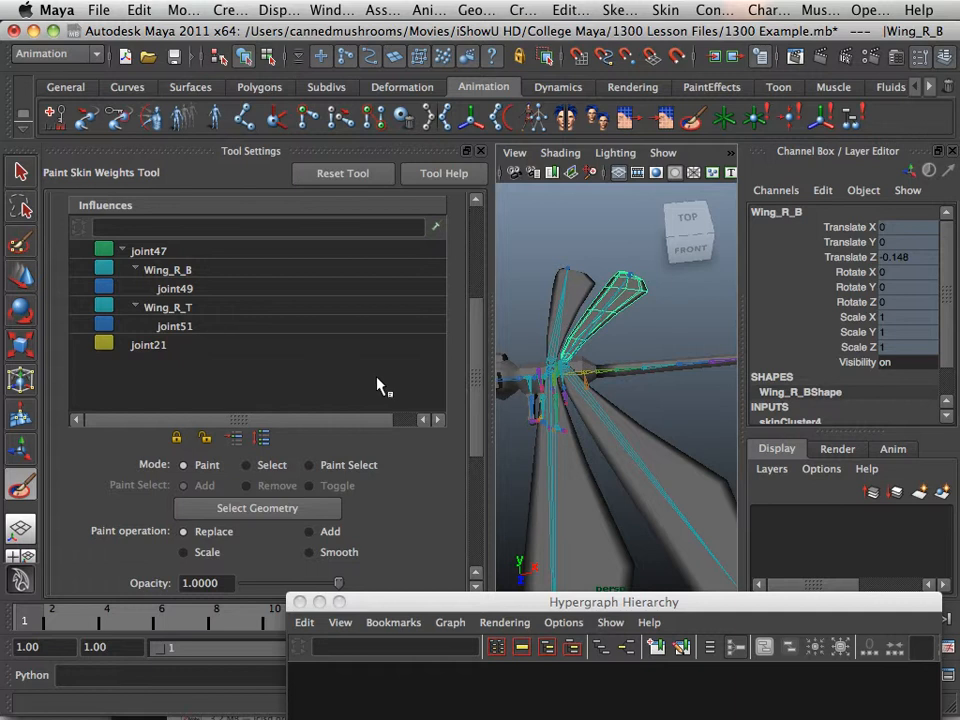
click(168, 268)
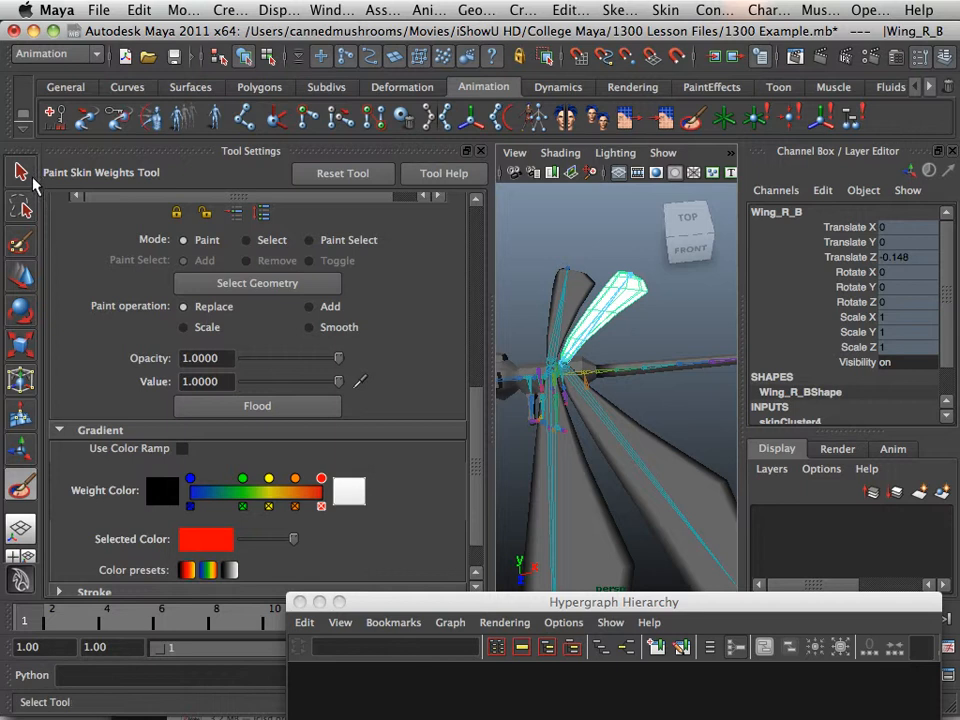
click(20, 172)
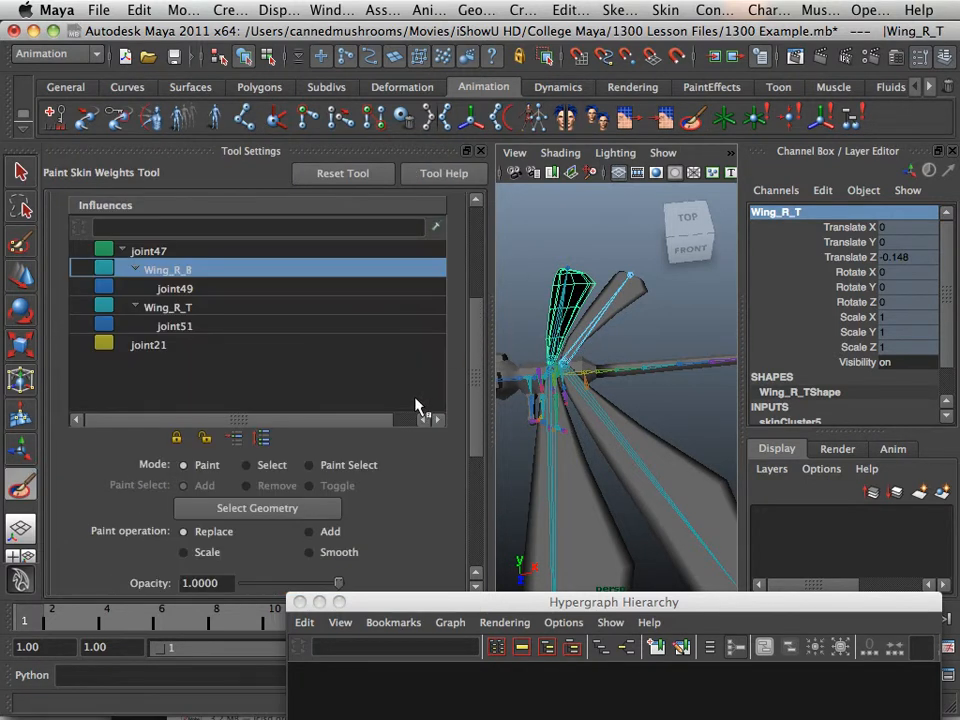
mouse_move(210, 318)
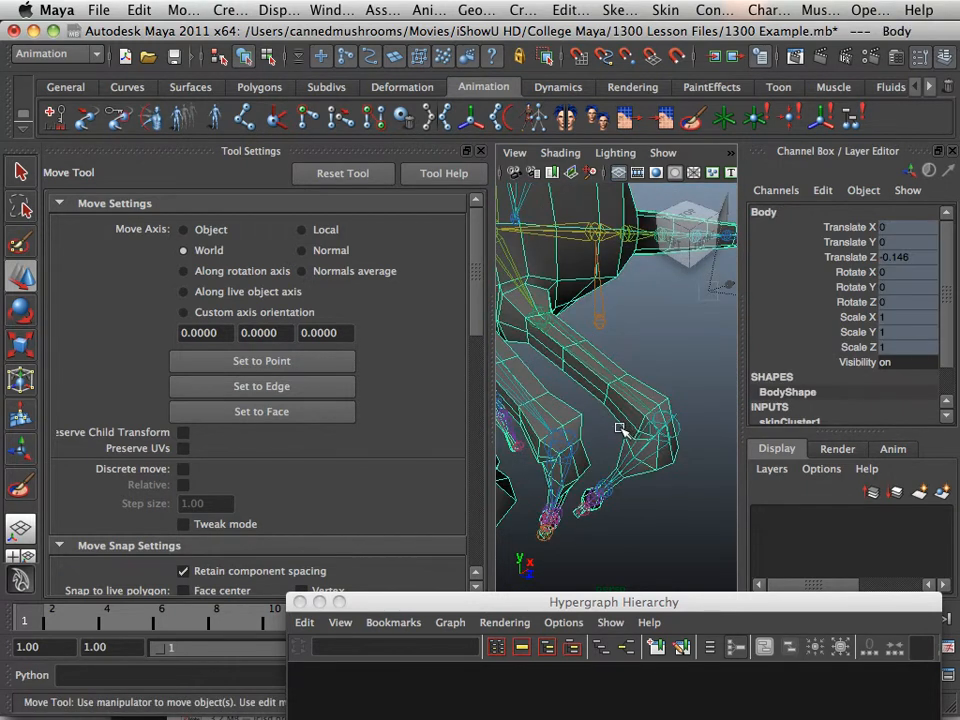
Step: Rename joint40 and joint43 to Leg3_1 and Leg3_2 in the Channel Box
click(662, 422)
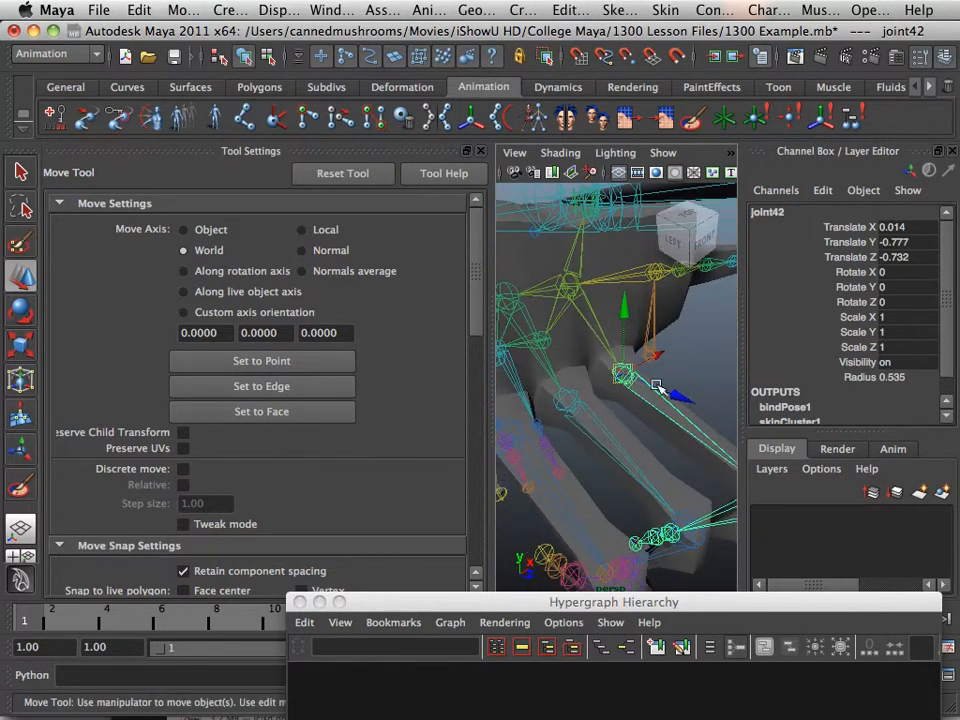
double_click(768, 212)
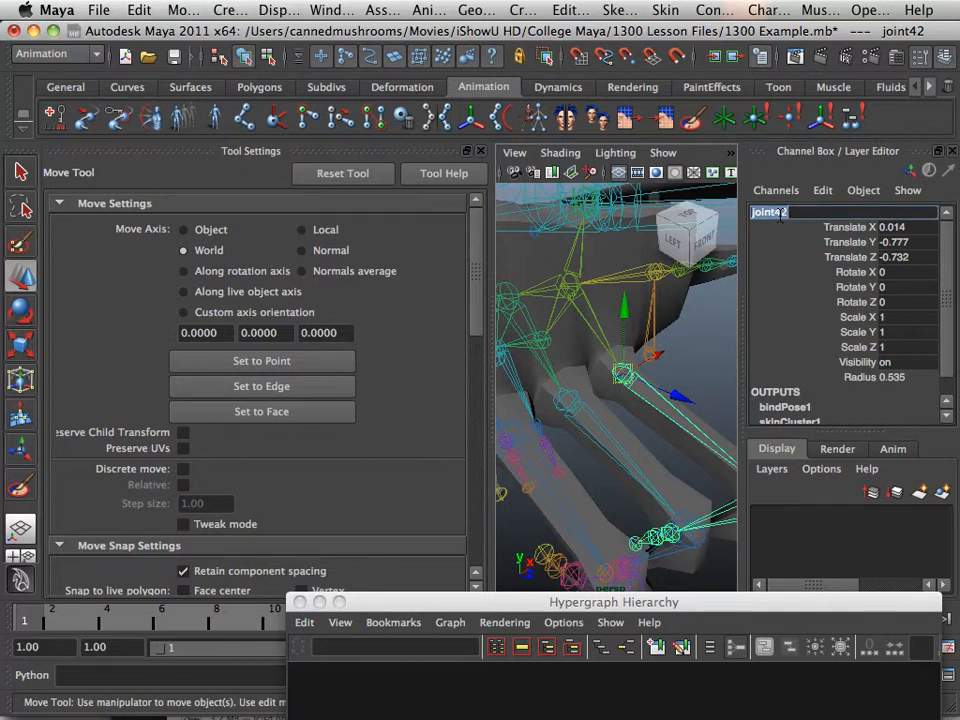
text(Leg3_1)
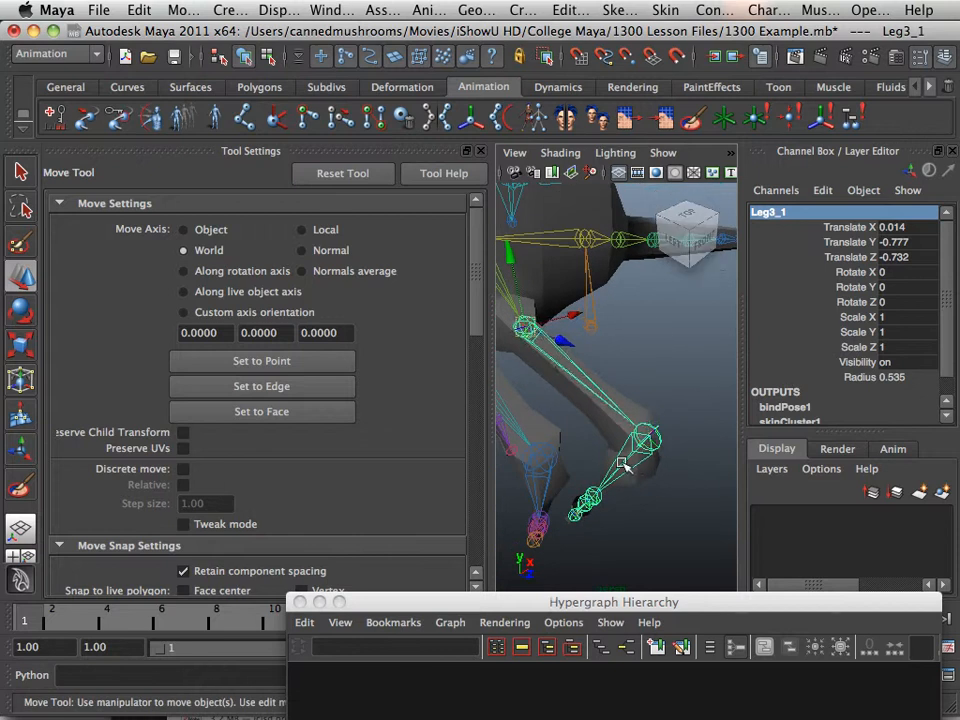
click(644, 440)
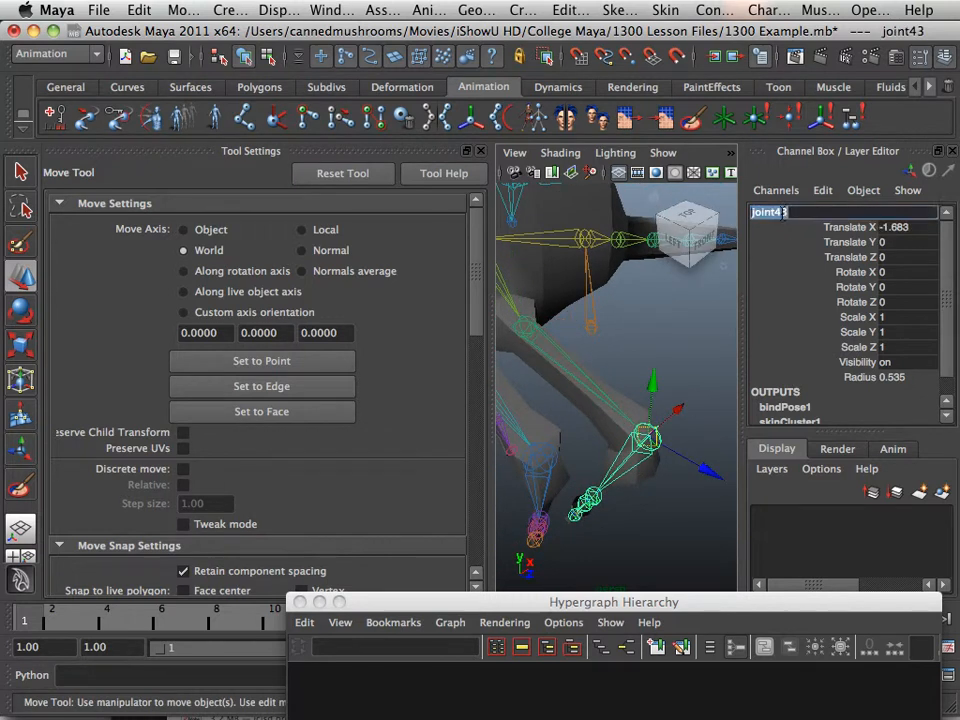
text(Leg3_1)
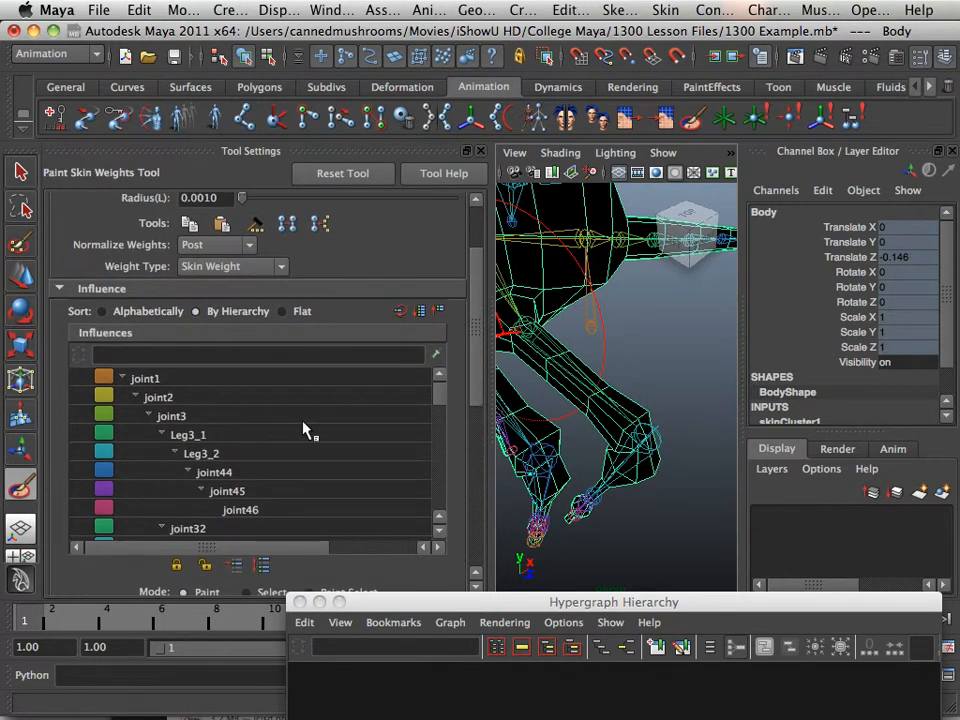
Step: Choose Leg3_1 as the Body influence and paint its weight onto the upper leg
click(188, 434)
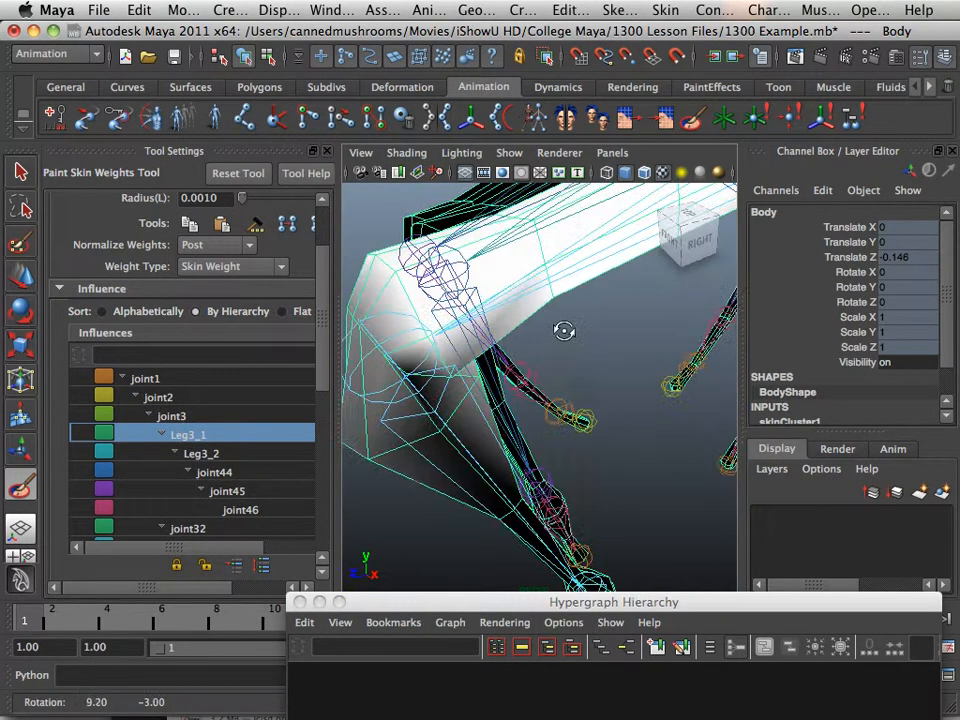
drag(564, 330, 500, 320)
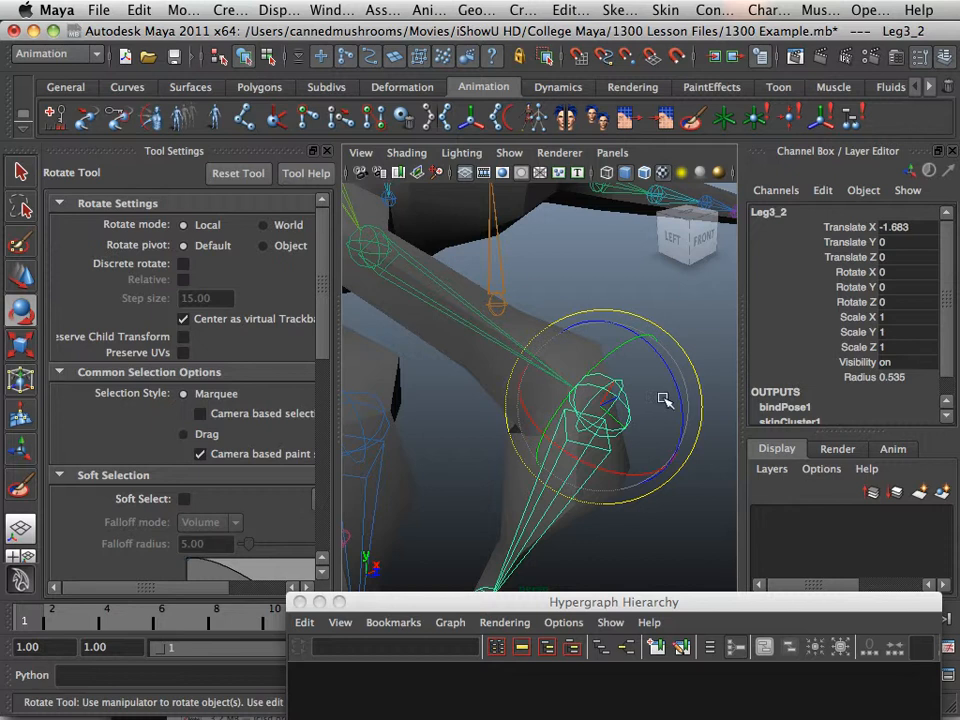
Step: Rotate Leg3_2 in Z back and forth to test how the body mesh bends at the leg
drag(660, 400, 630, 350)
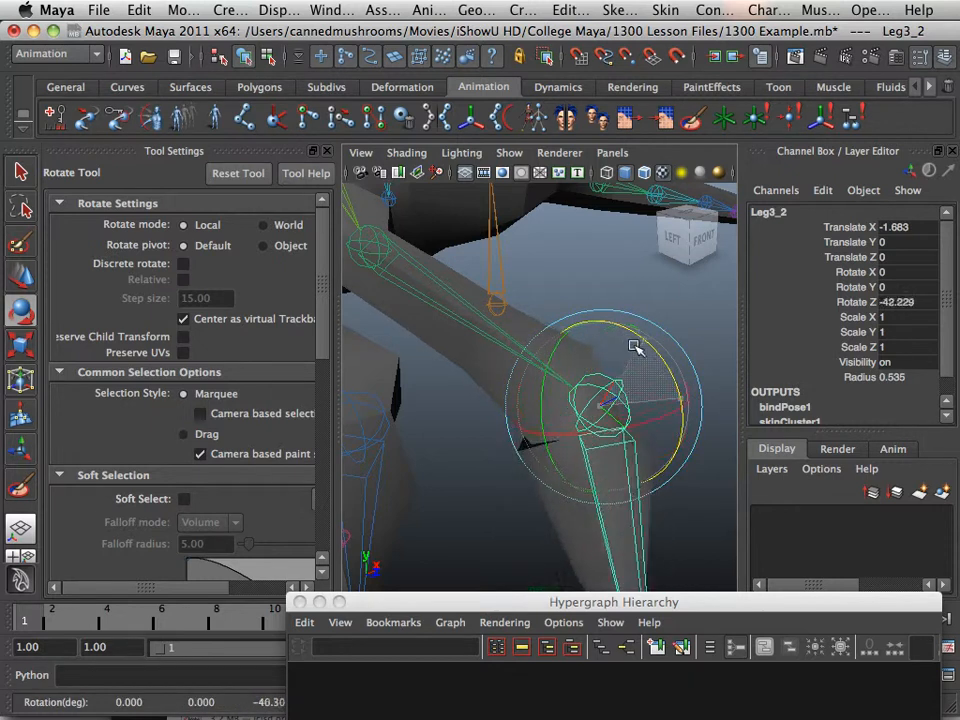
drag(636, 348, 628, 374)
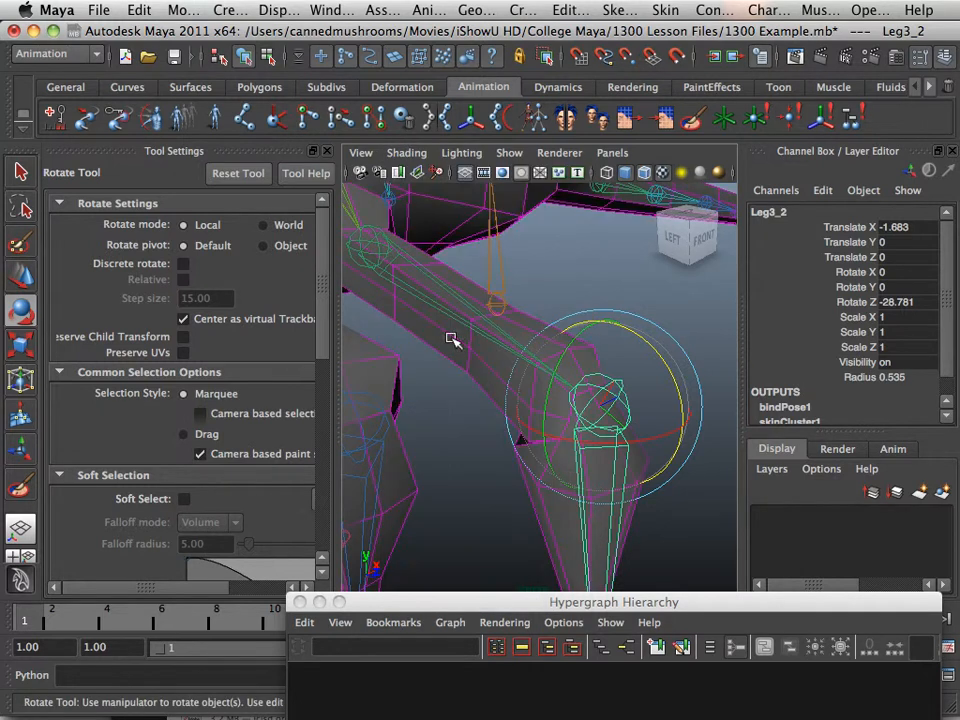
drag(452, 340, 684, 444)
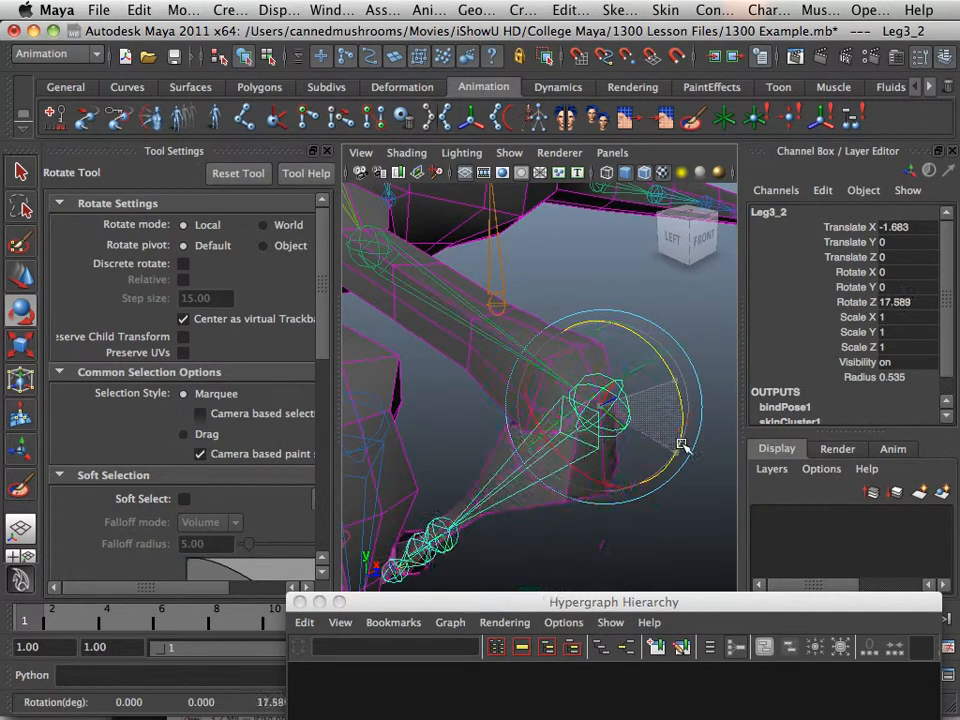
drag(684, 444, 676, 404)
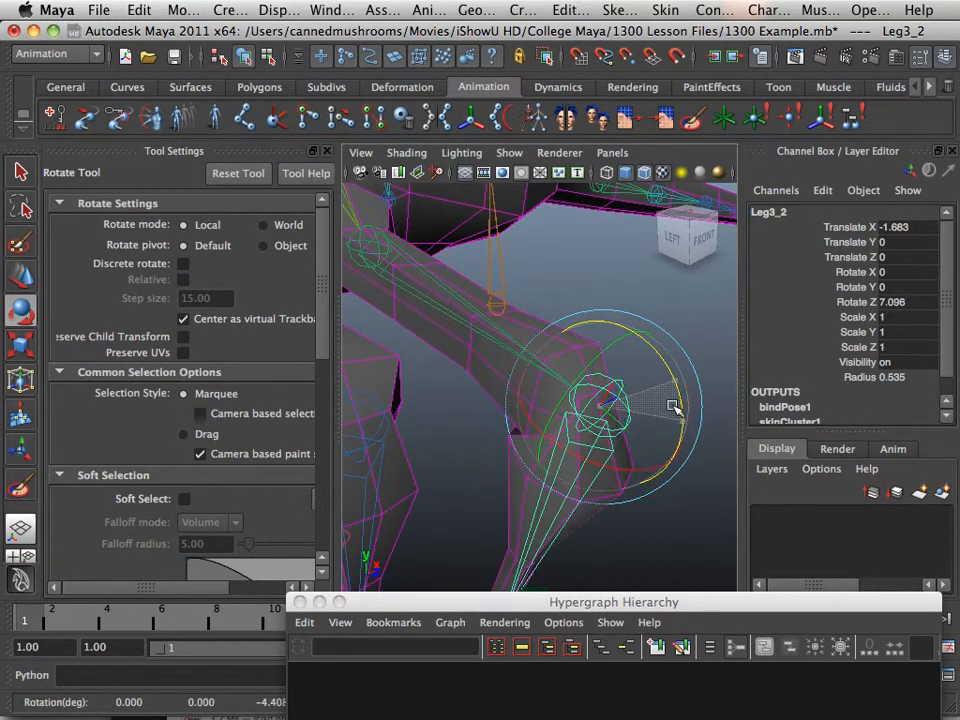
drag(676, 404, 664, 384)
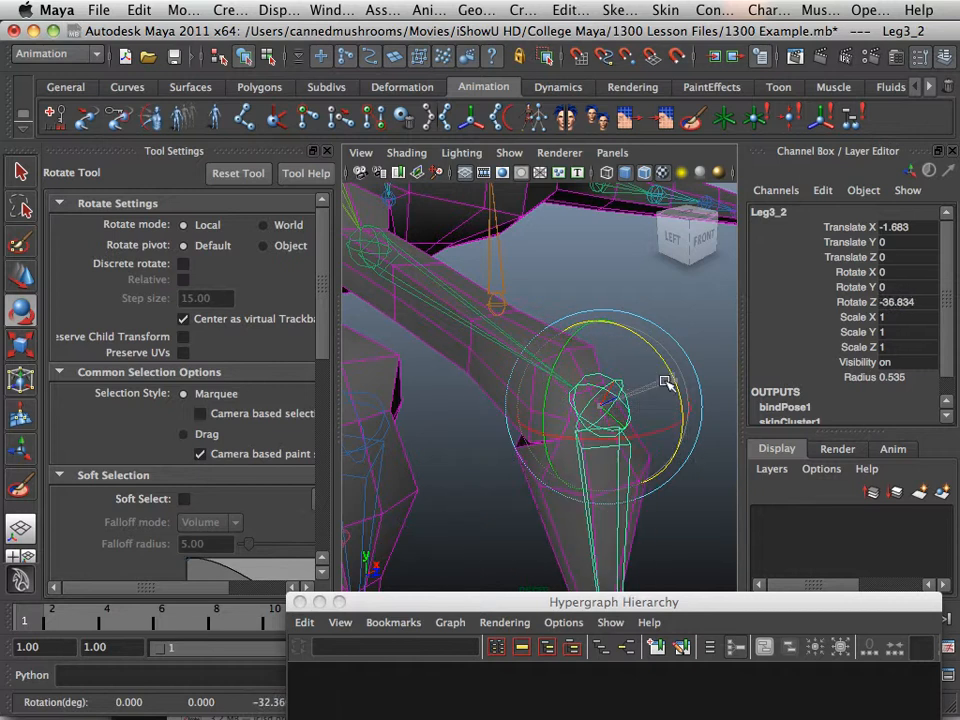
drag(664, 382, 544, 324)
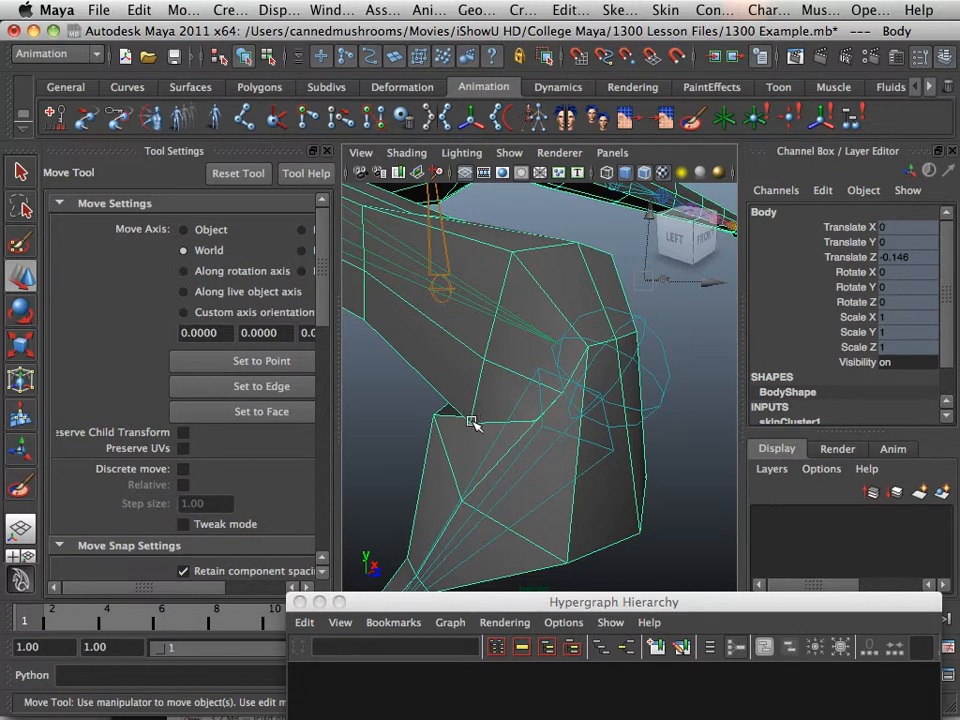
mouse_move(450, 420)
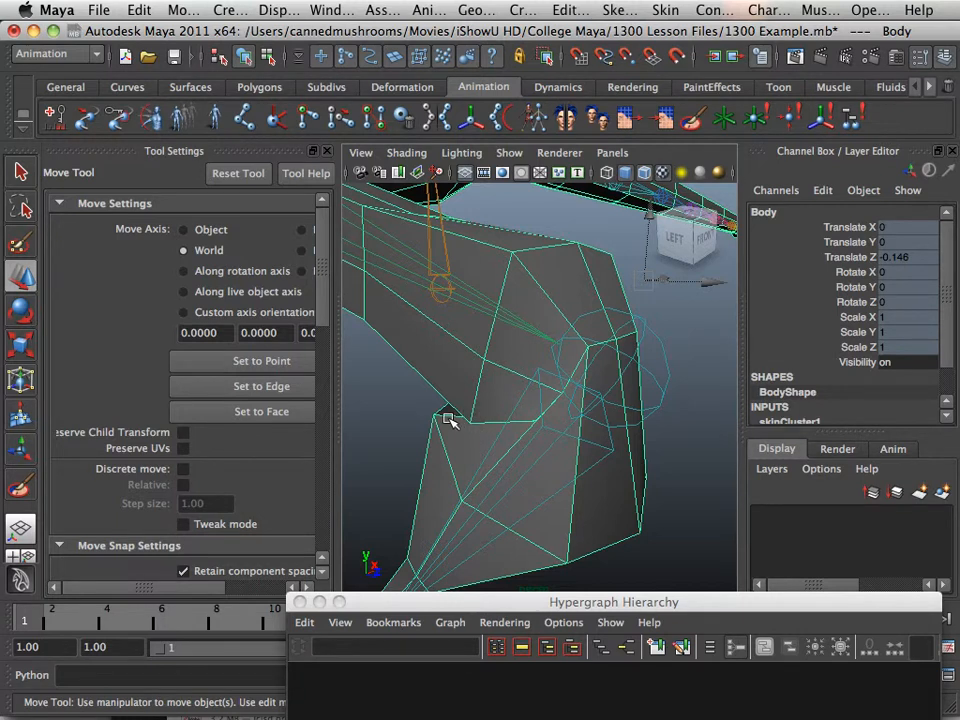